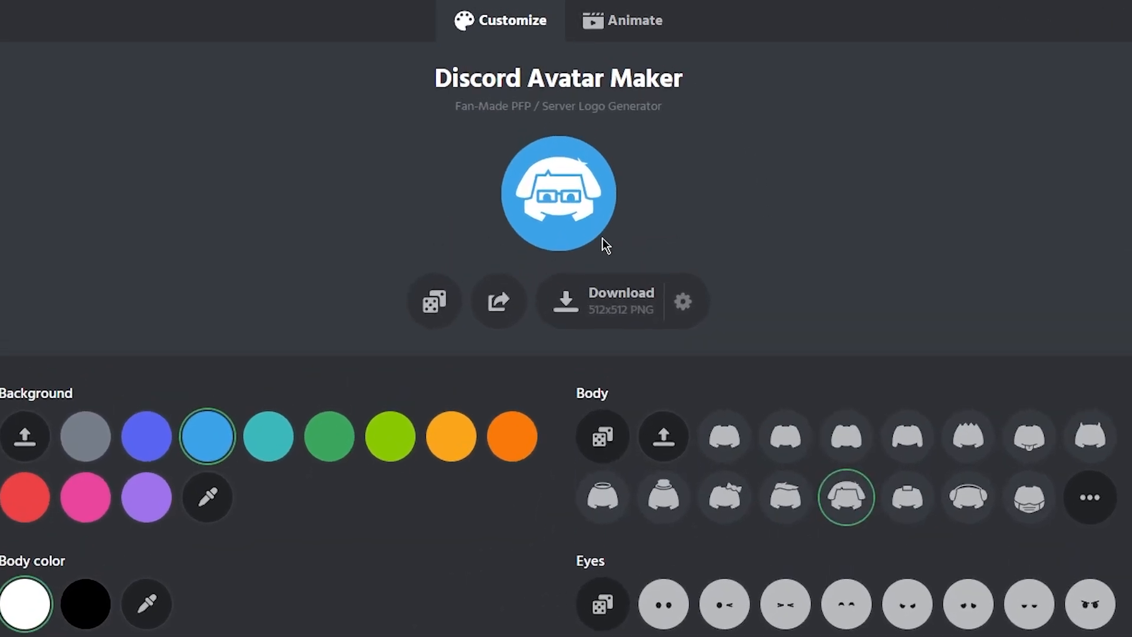
pyautogui.moveTo(515, 150)
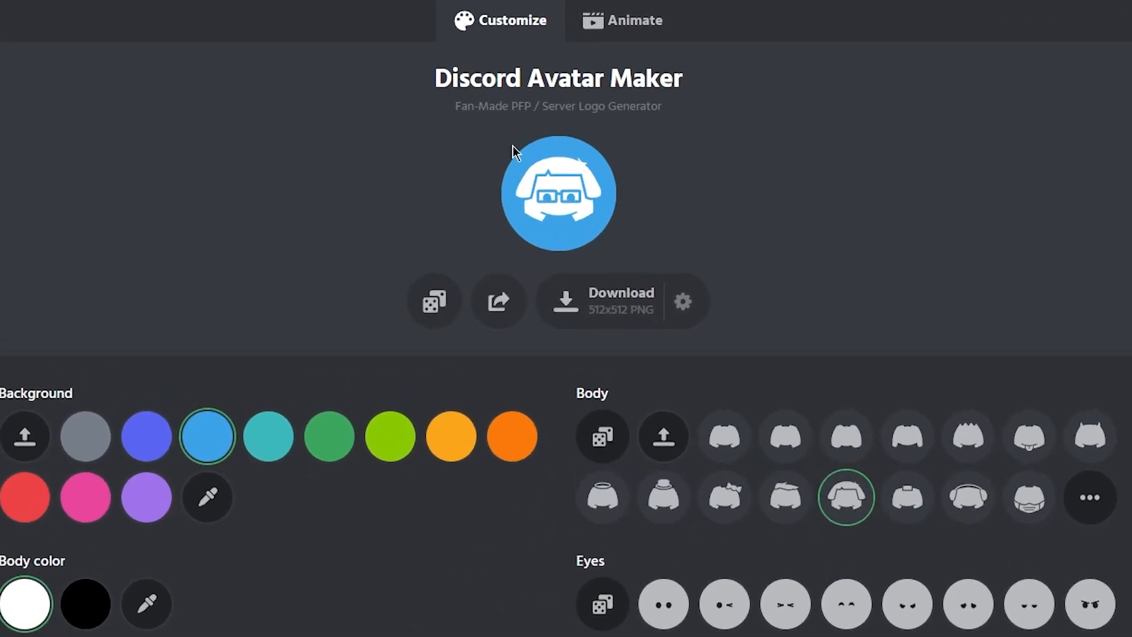
# Step: Scroll down to the Background palette for the pink swatch
pyautogui.scroll(-3)
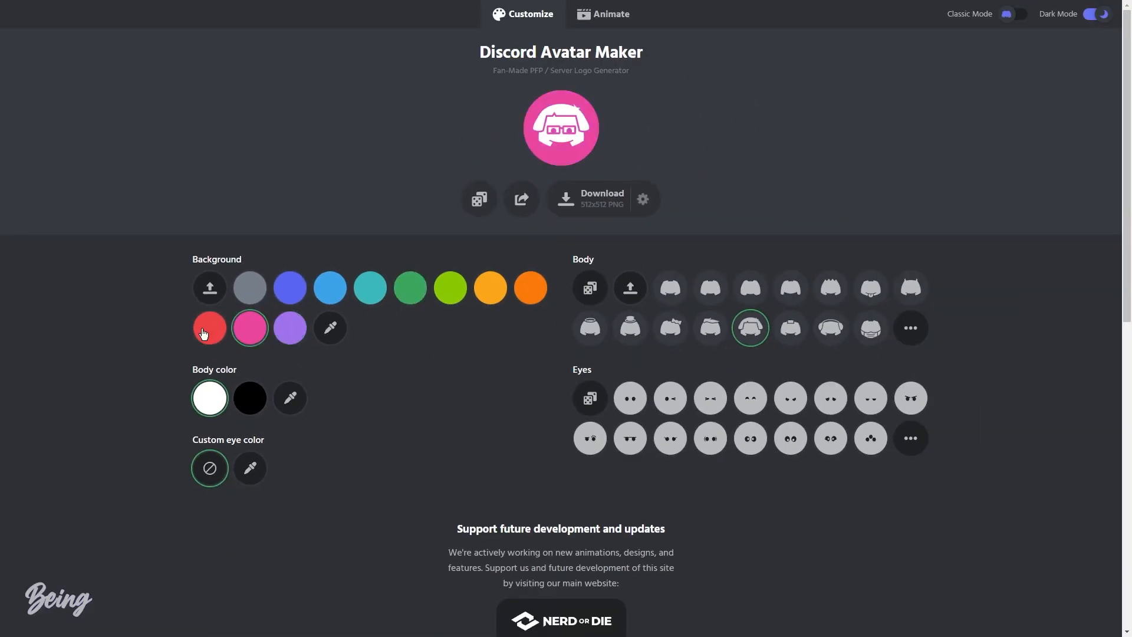
# Step: Set the avatar background to the blue-violet (blurple) swatch
pyautogui.click(329, 328)
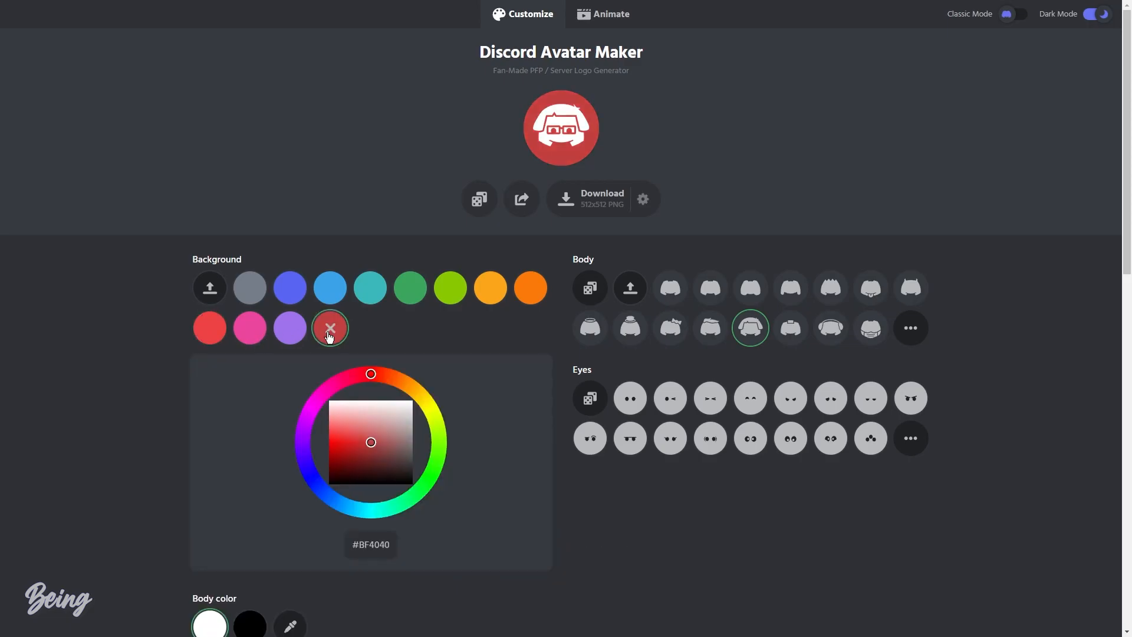
pyautogui.click(329, 327)
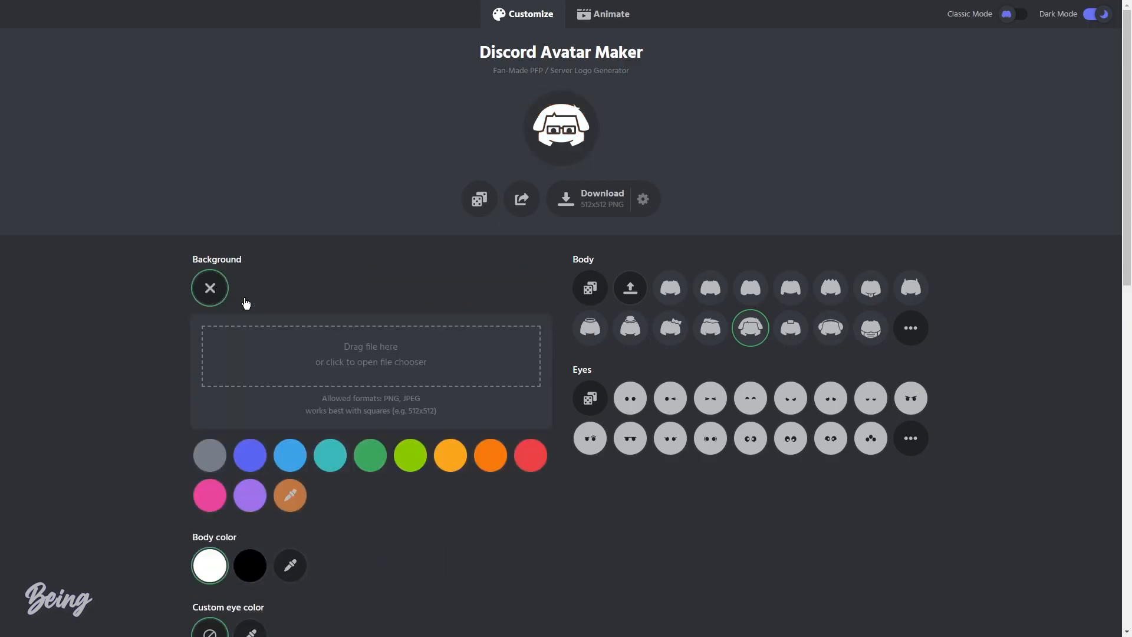
pyautogui.click(370, 354)
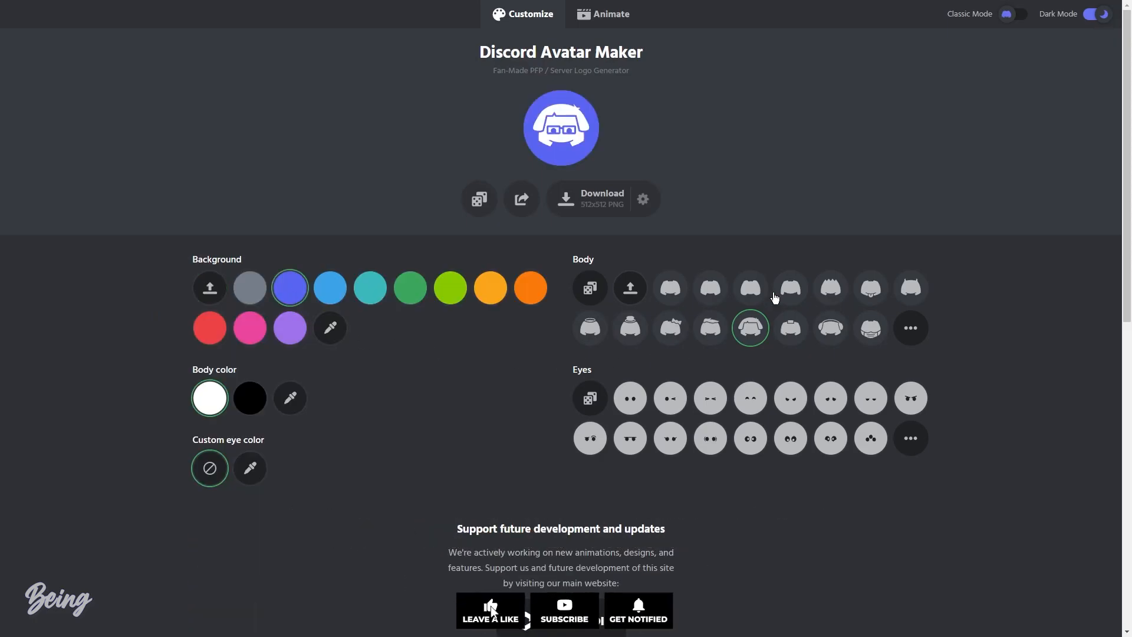
# Step: Browse the bear-eared and hat-and-mustache bodies, then choose to upload a picture as the body
pyautogui.click(909, 328)
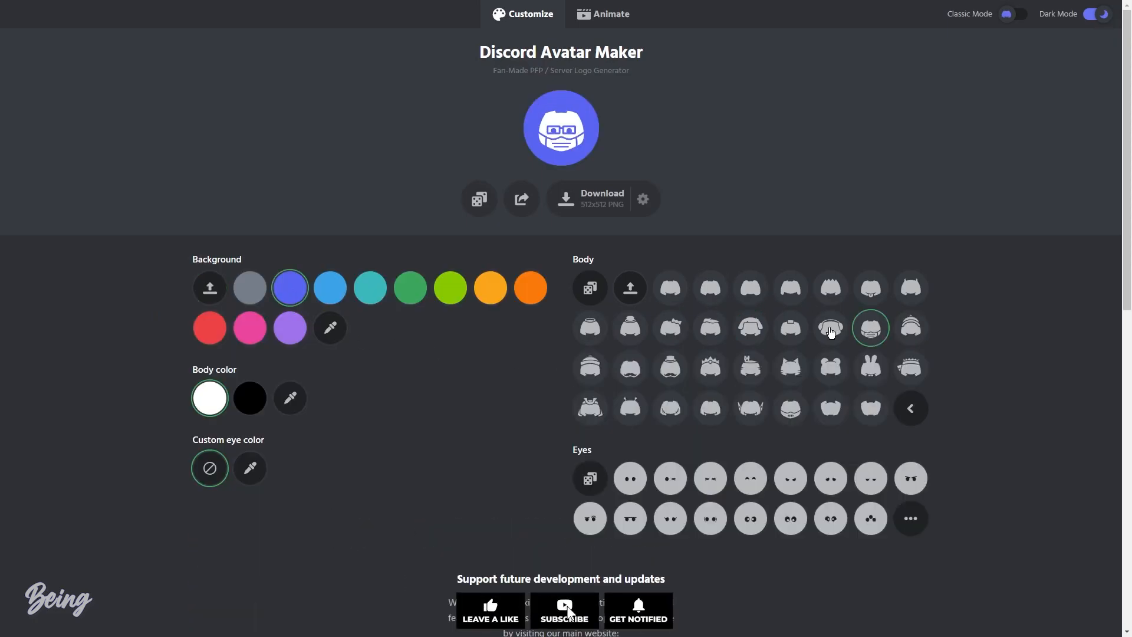
pyautogui.click(830, 367)
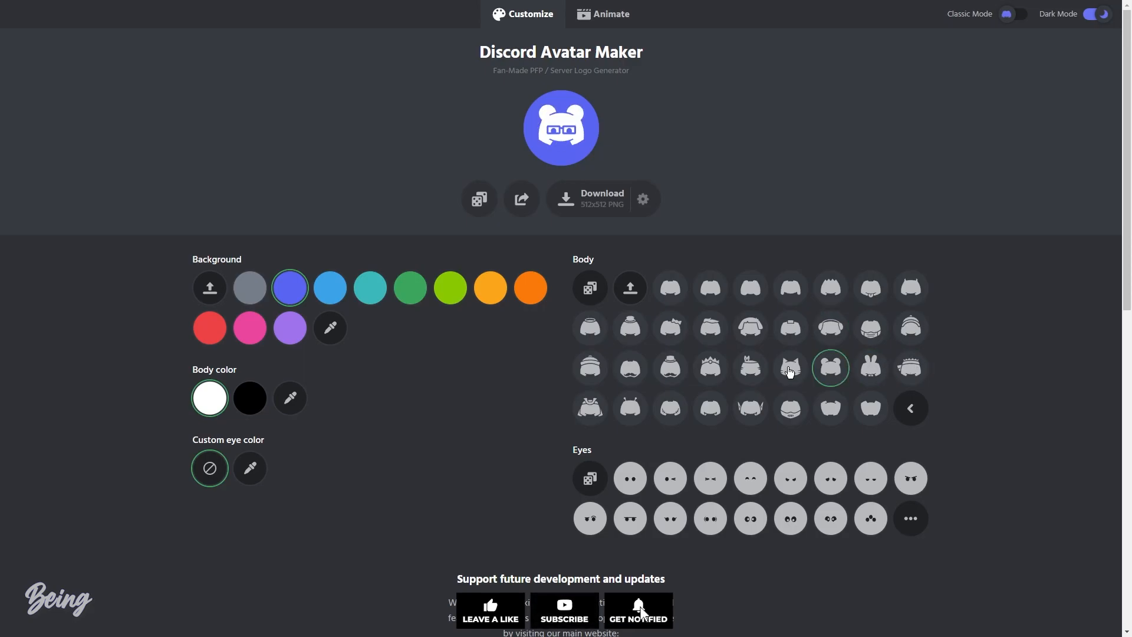
pyautogui.click(669, 367)
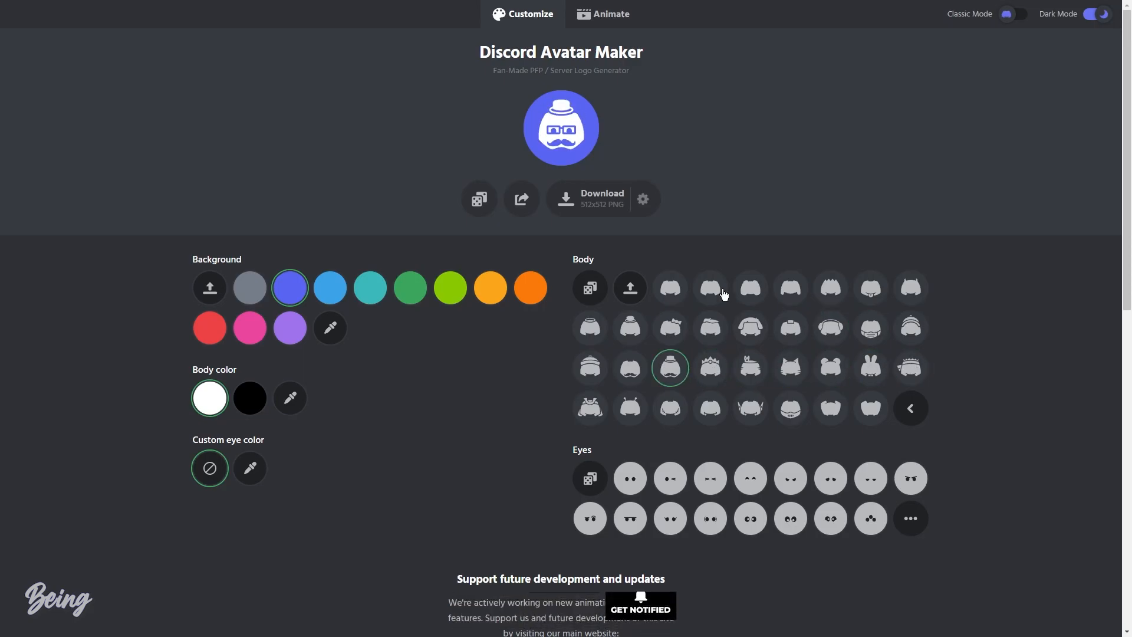
pyautogui.click(629, 287)
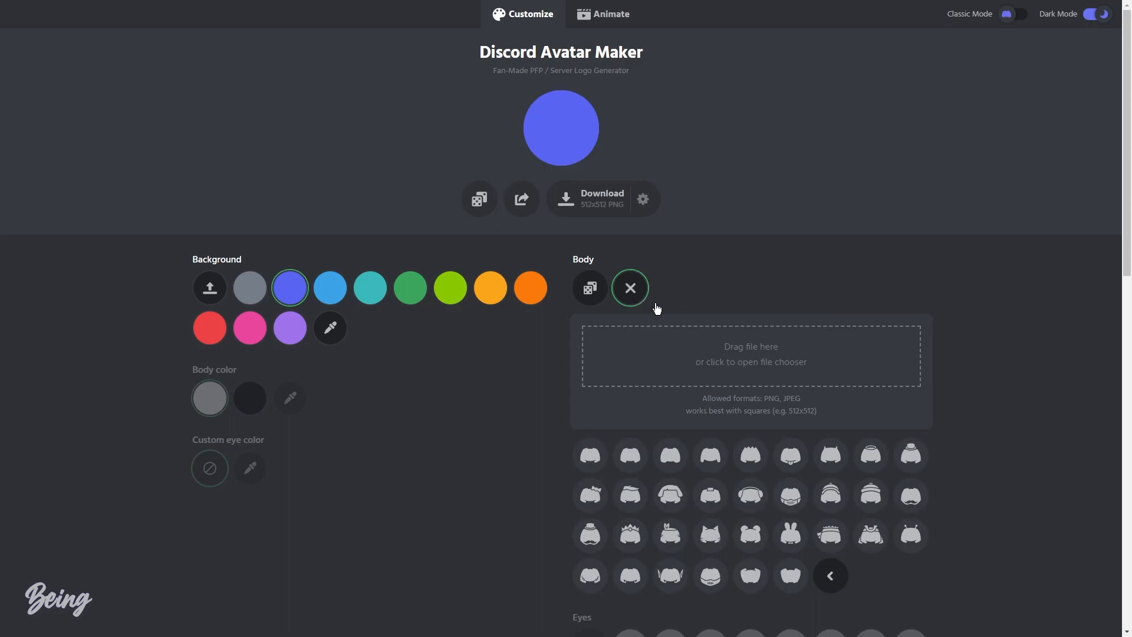
# Step: Load winkboy-removebg-preview.png as the avatar's body
pyautogui.click(750, 354)
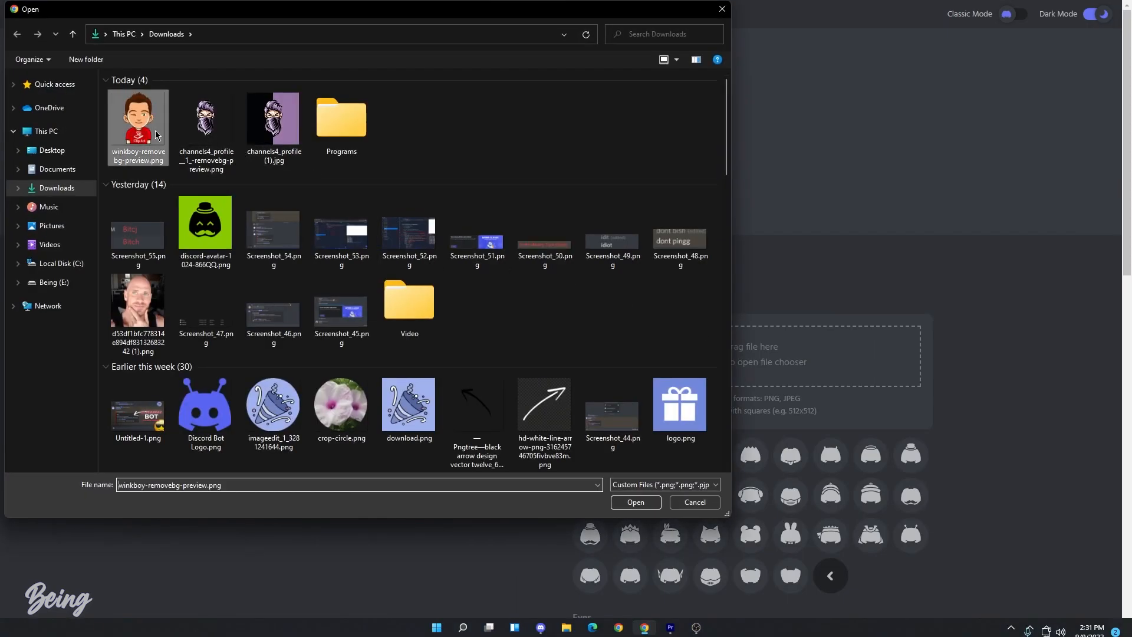
pyautogui.click(634, 502)
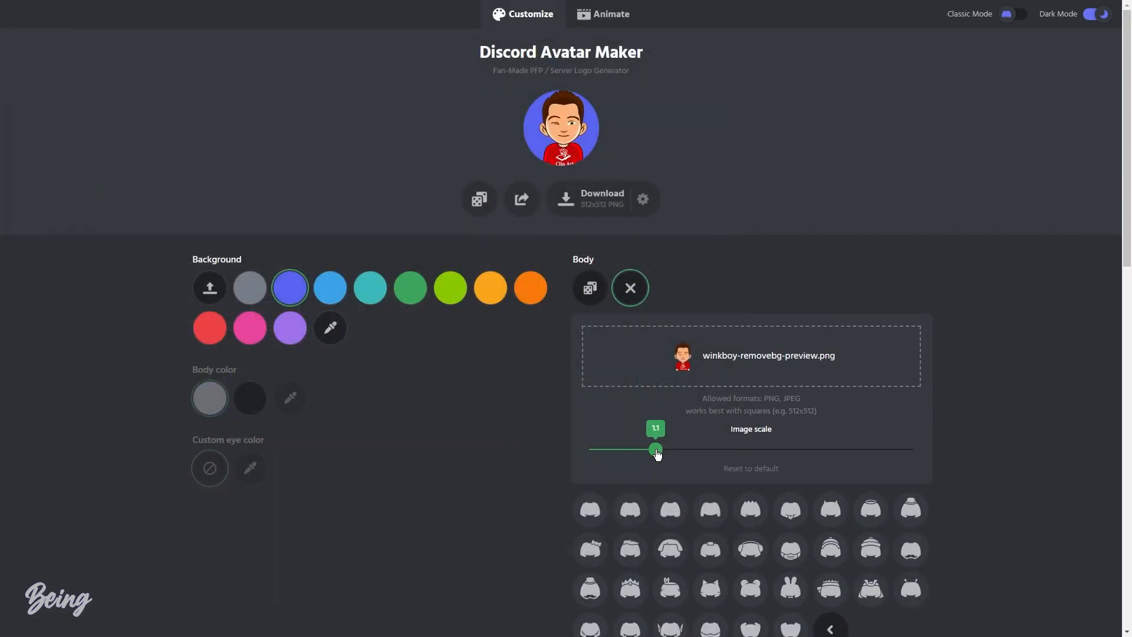
pyautogui.scroll(-3)
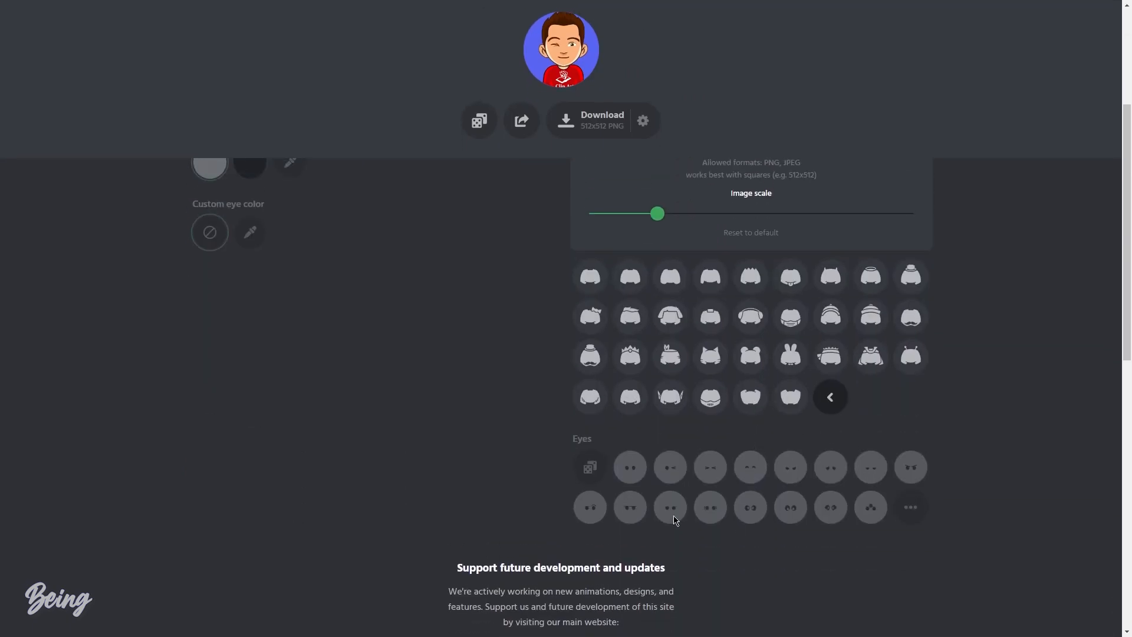
pyautogui.scroll(3)
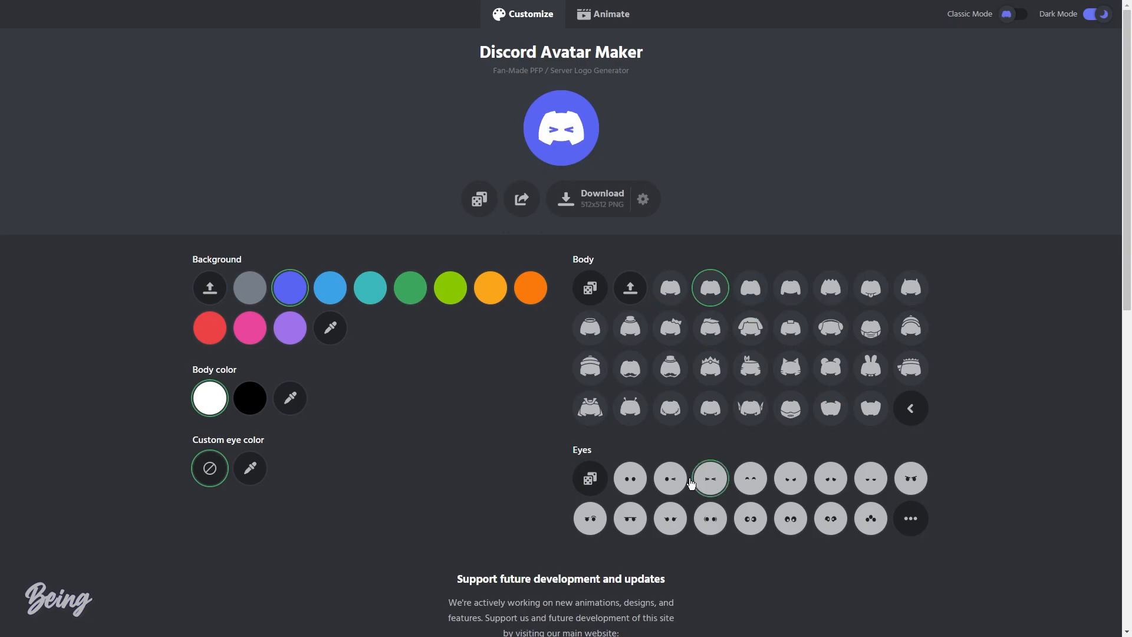
# Step: Give the classic mascot a tongue-out face and bring up the download options
pyautogui.click(629, 479)
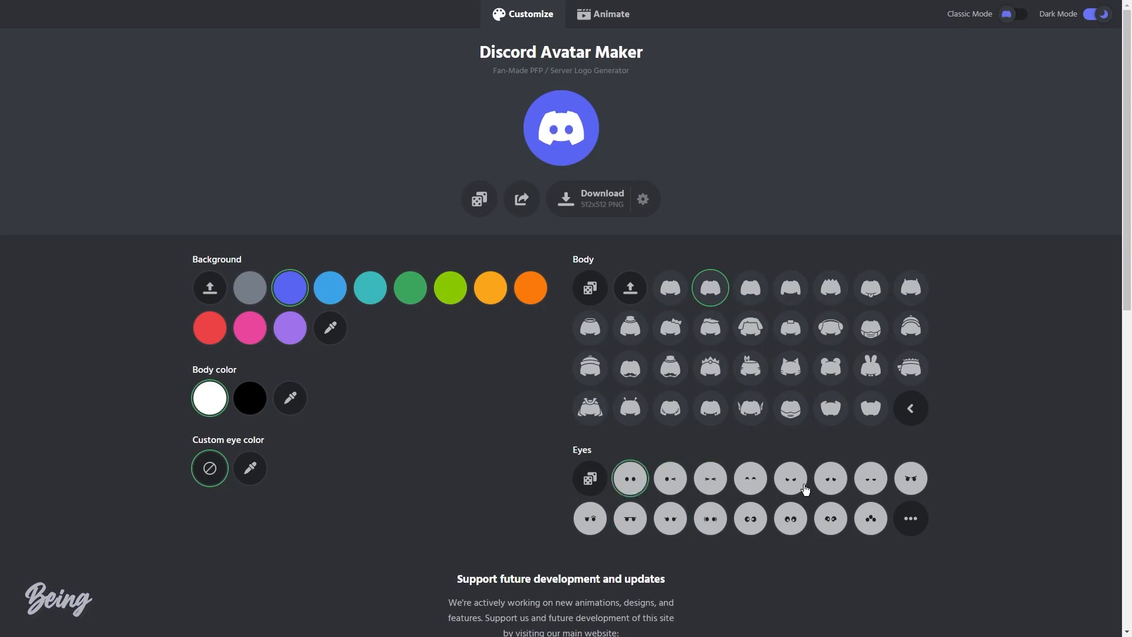
pyautogui.click(829, 478)
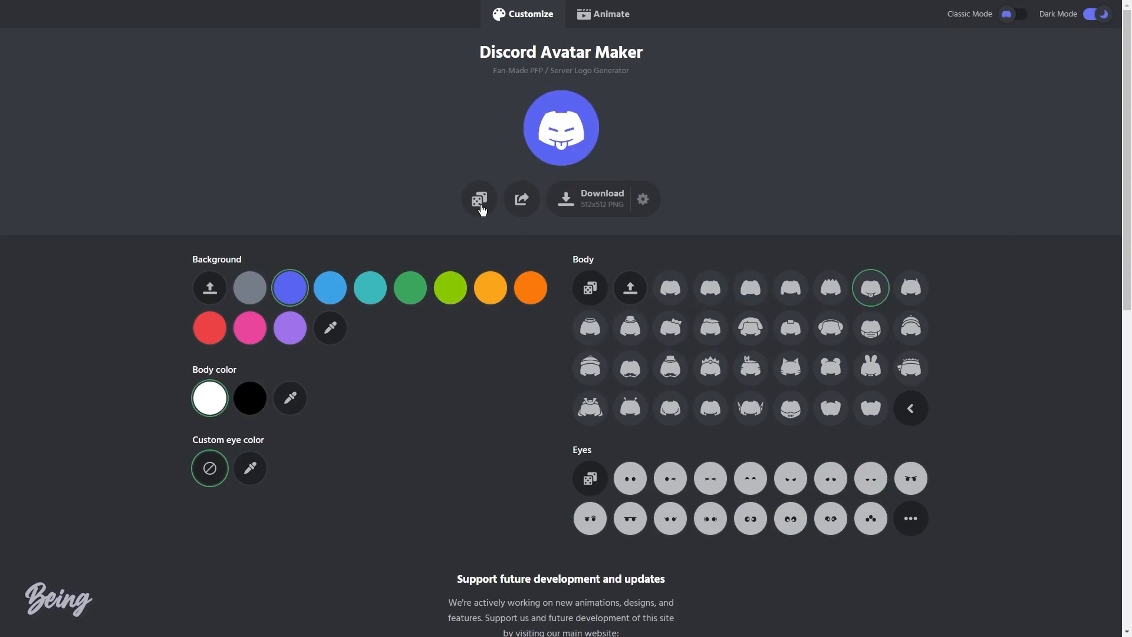
pyautogui.moveTo(624, 177)
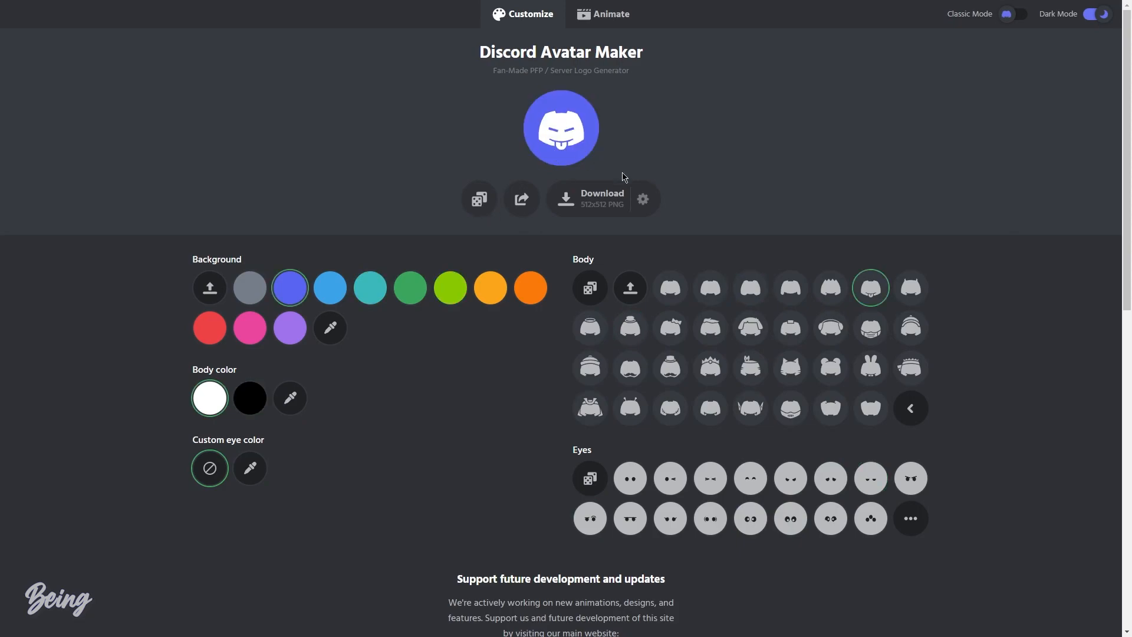
pyautogui.click(643, 199)
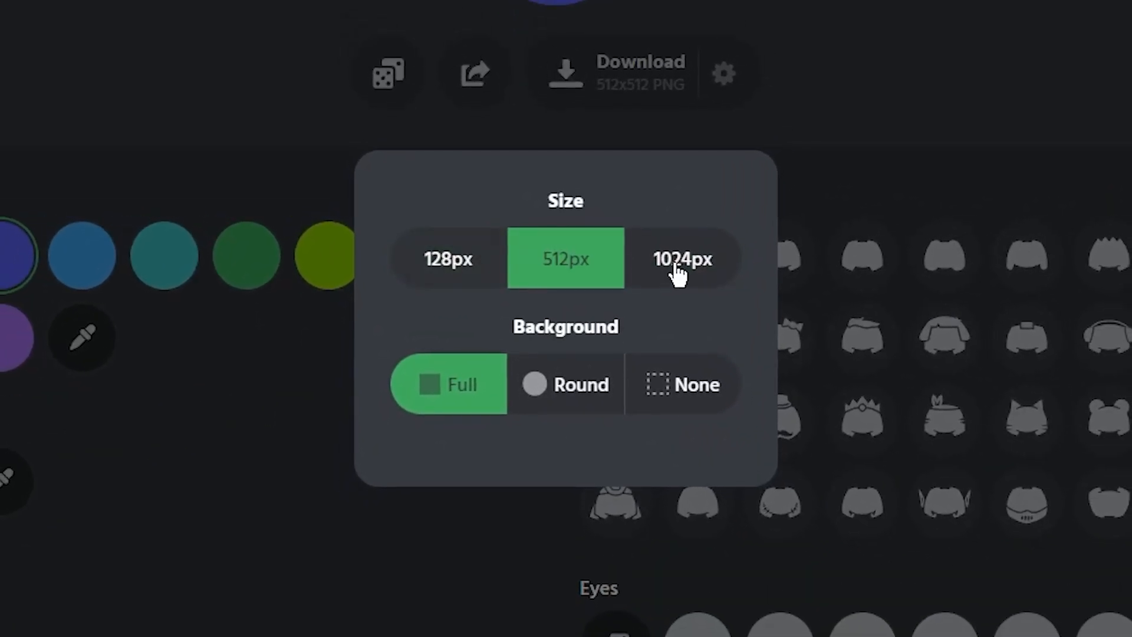
# Step: Download the avatar as a 1024px PNG with full square background and check the saved image
pyautogui.click(682, 258)
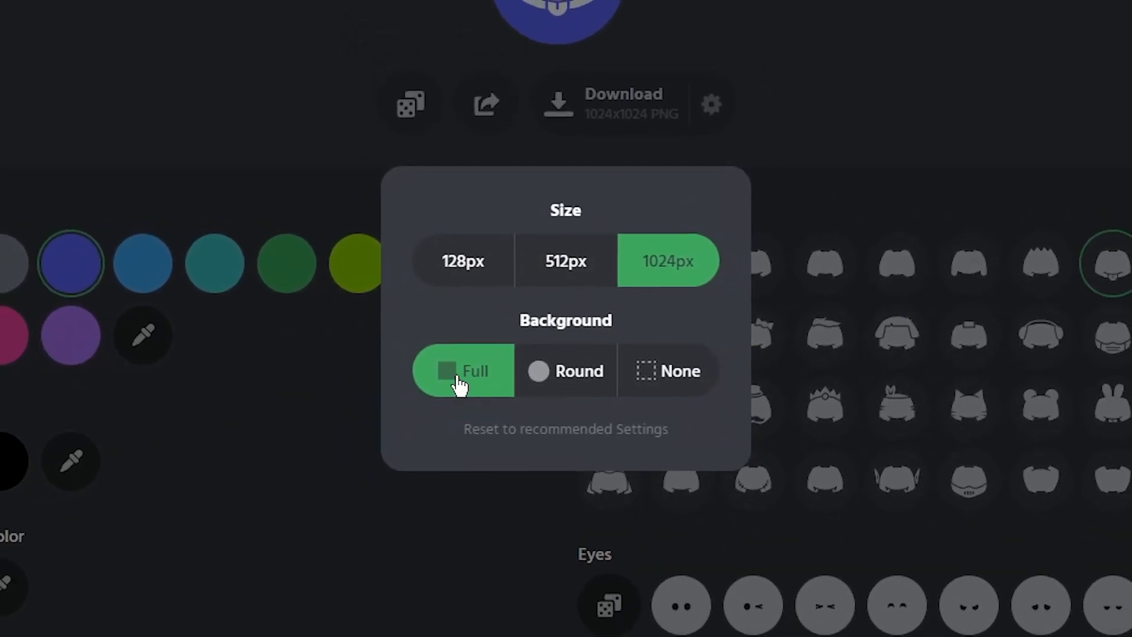
pyautogui.click(566, 371)
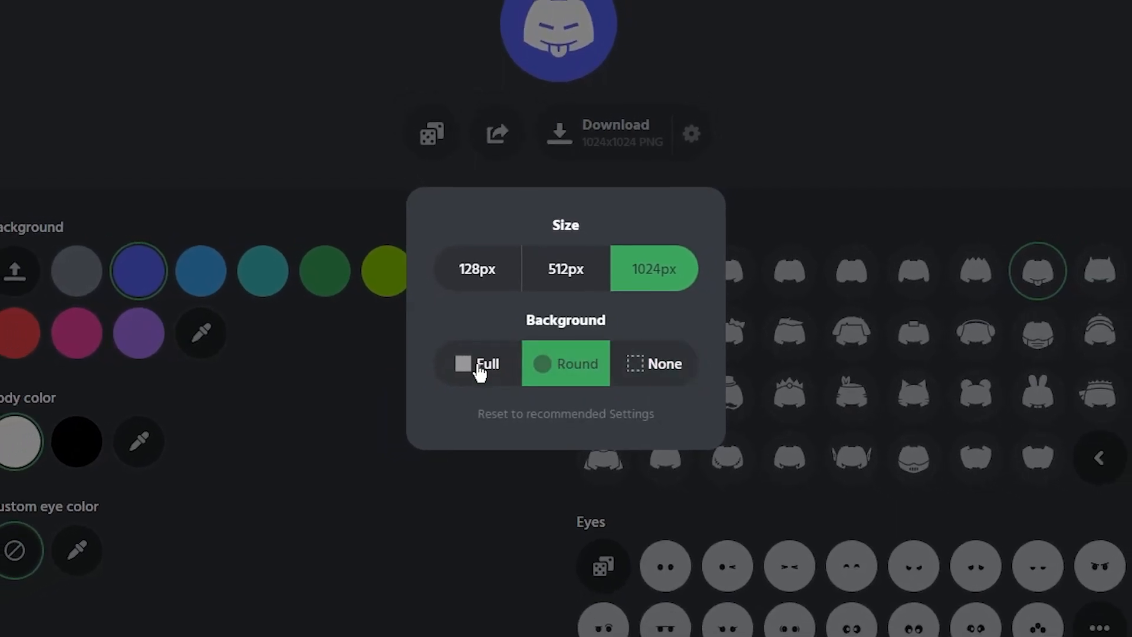
pyautogui.click(487, 364)
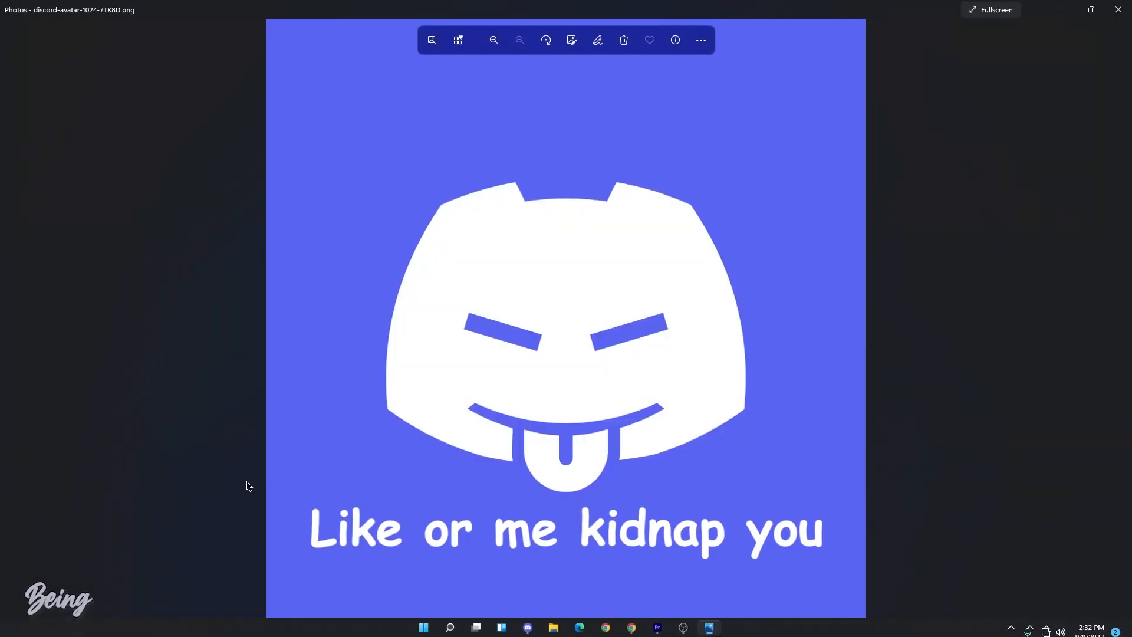
pyautogui.click(494, 40)
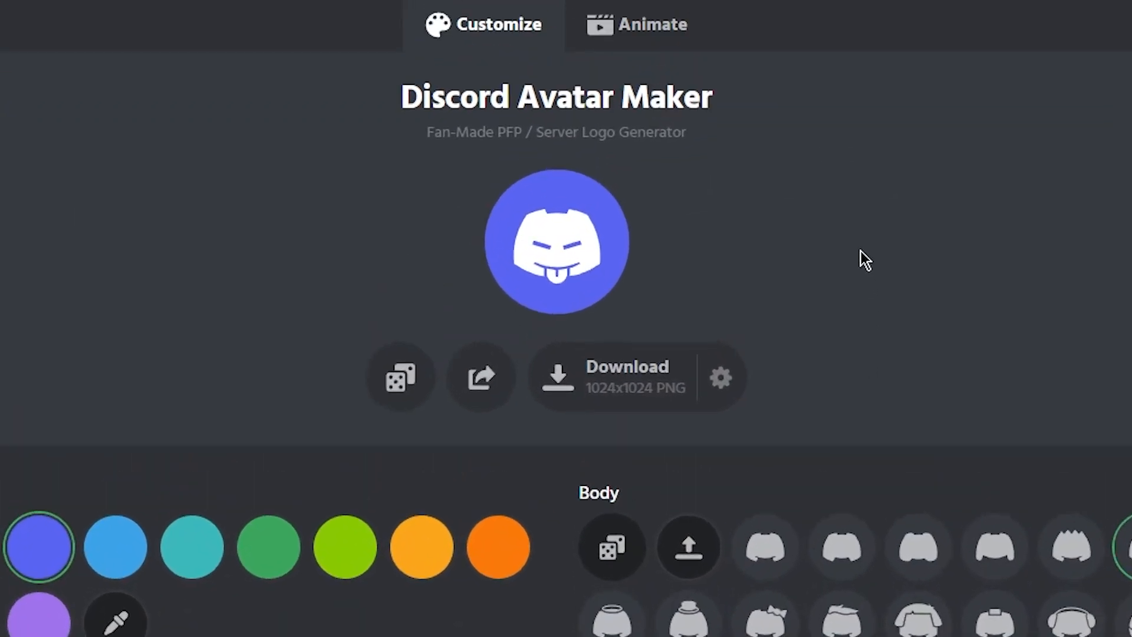
# Step: Add a sparkle effect with a body animation and make the sparkles black
pyautogui.click(636, 24)
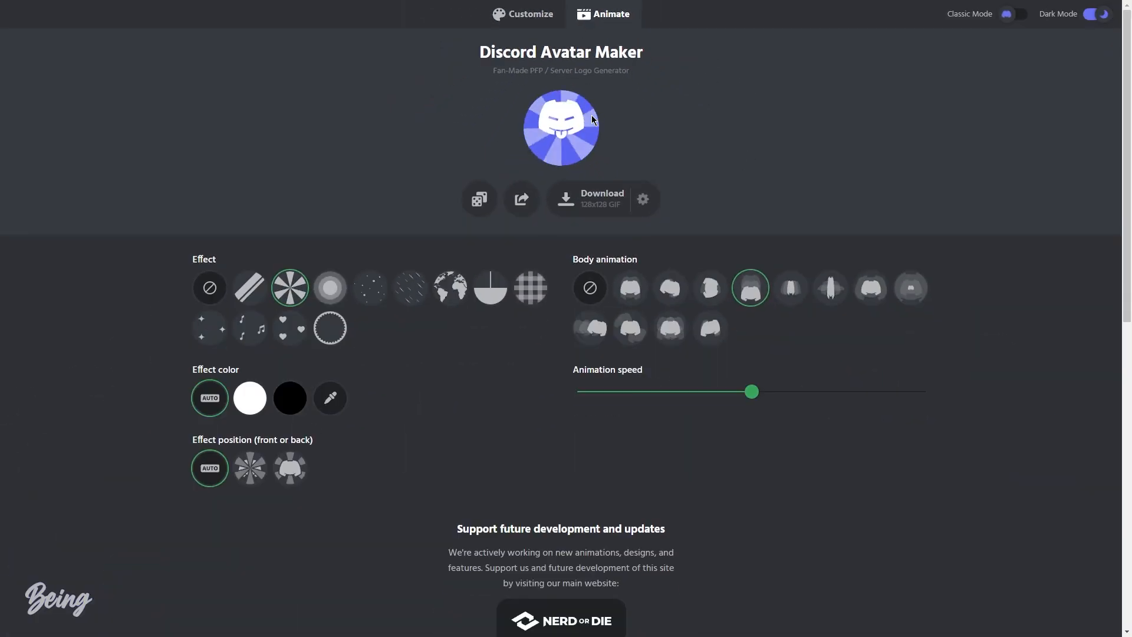
pyautogui.click(370, 287)
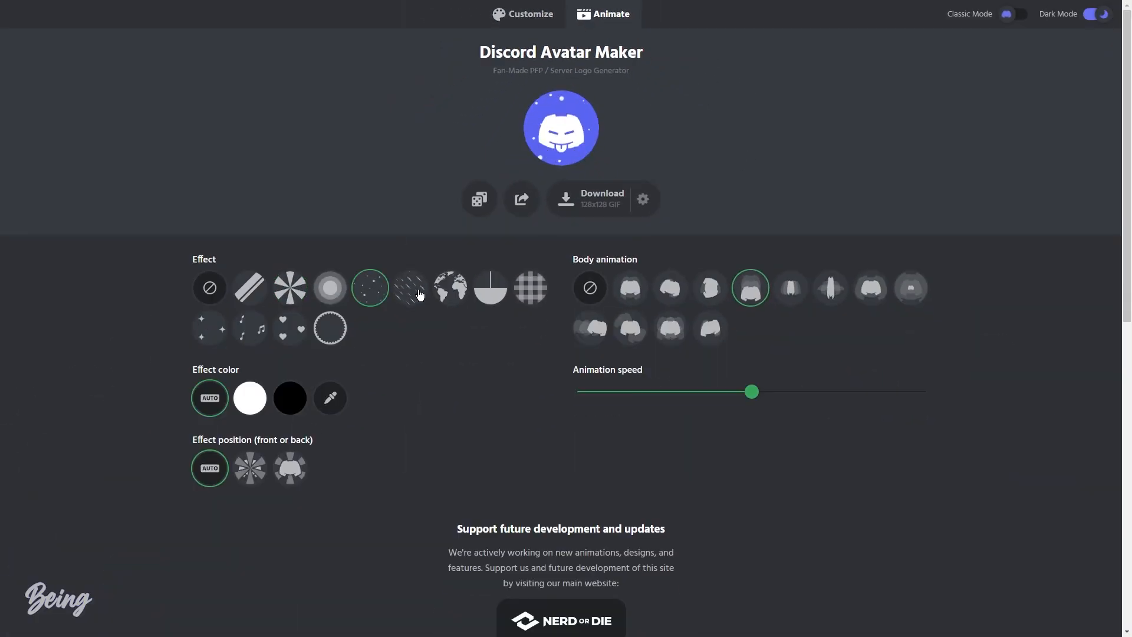
pyautogui.click(409, 288)
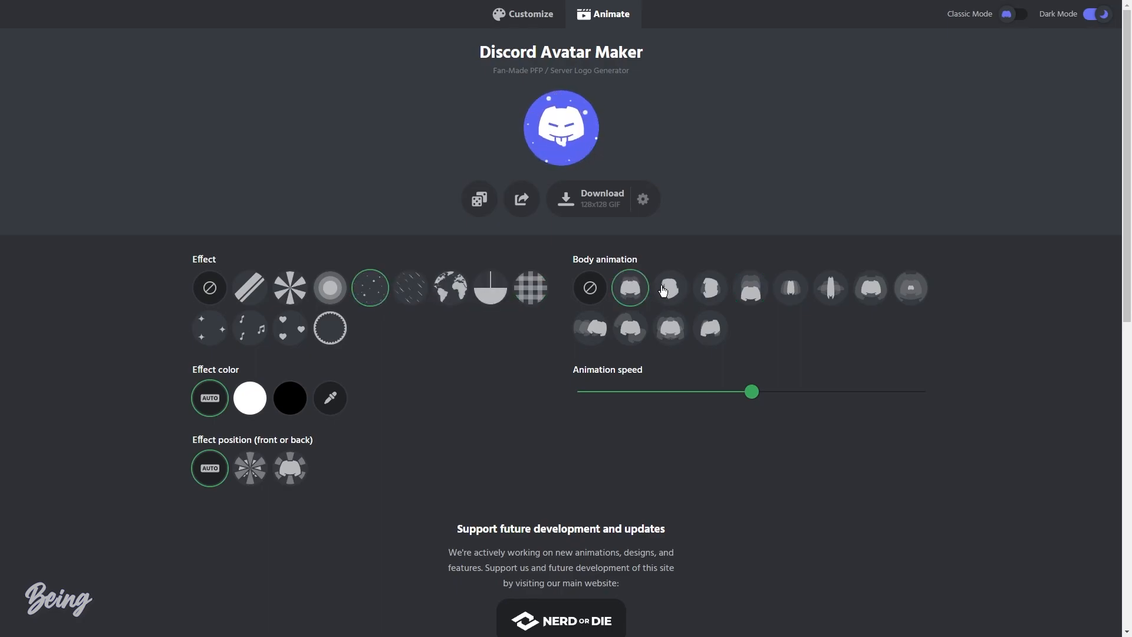
pyautogui.click(710, 287)
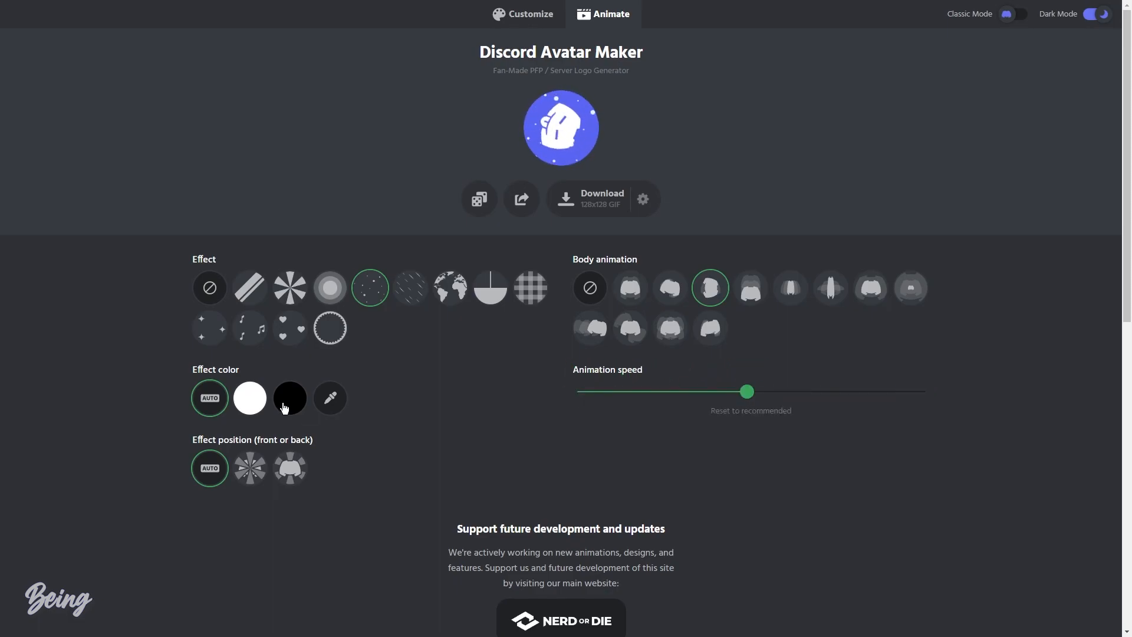
pyautogui.click(289, 398)
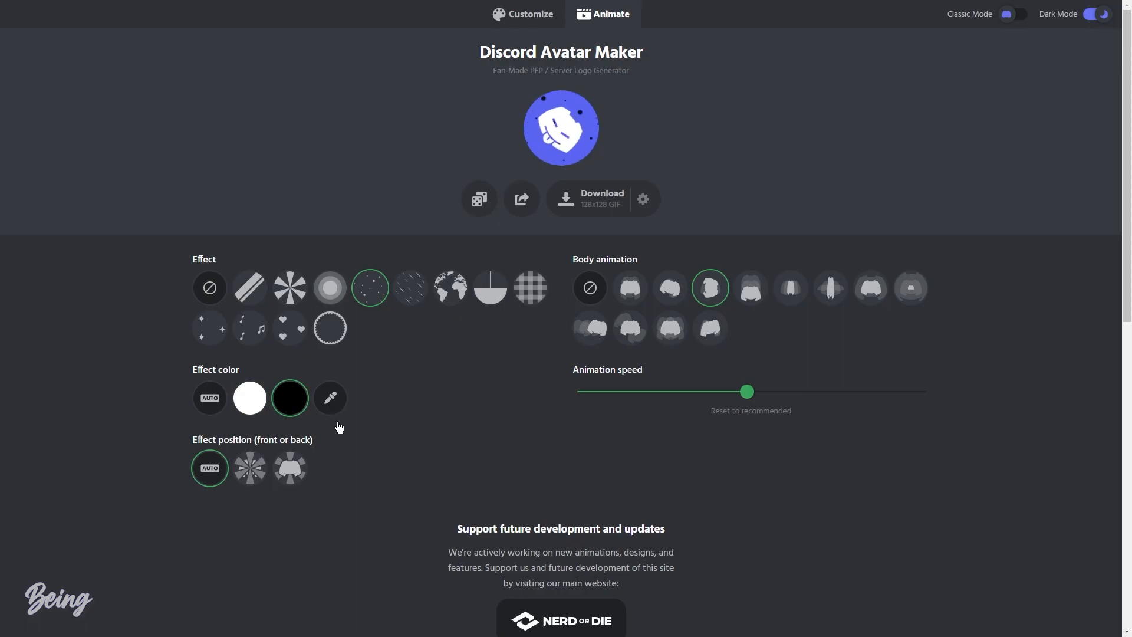
# Step: Place the ring effect behind and use winkboy-removebg-preview.png as the animated avatar
pyautogui.click(289, 467)
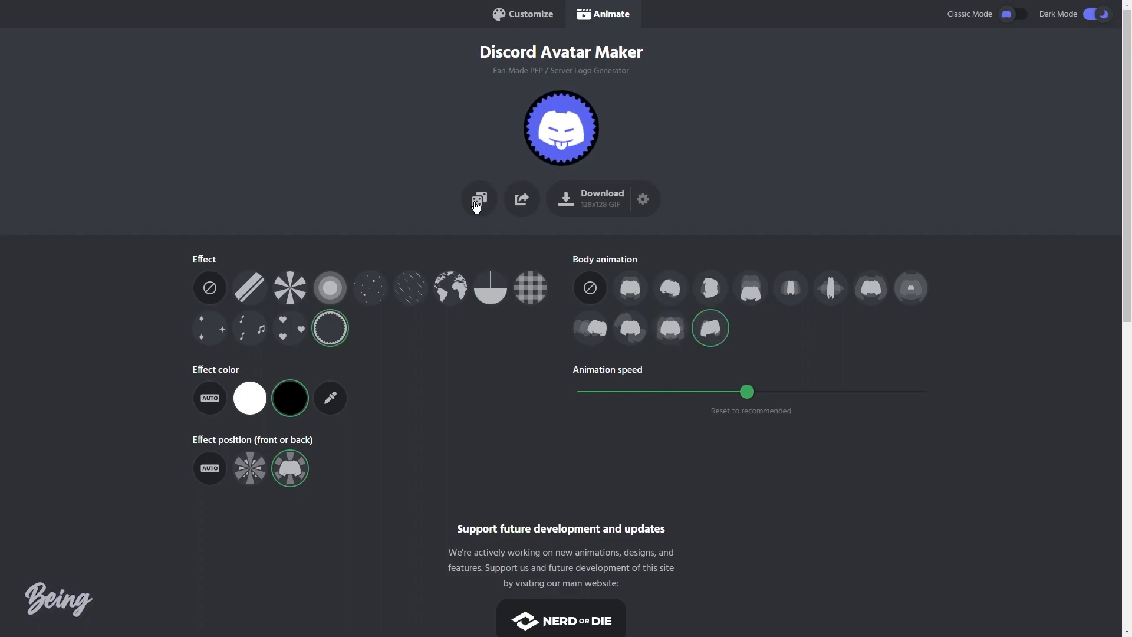
pyautogui.click(522, 13)
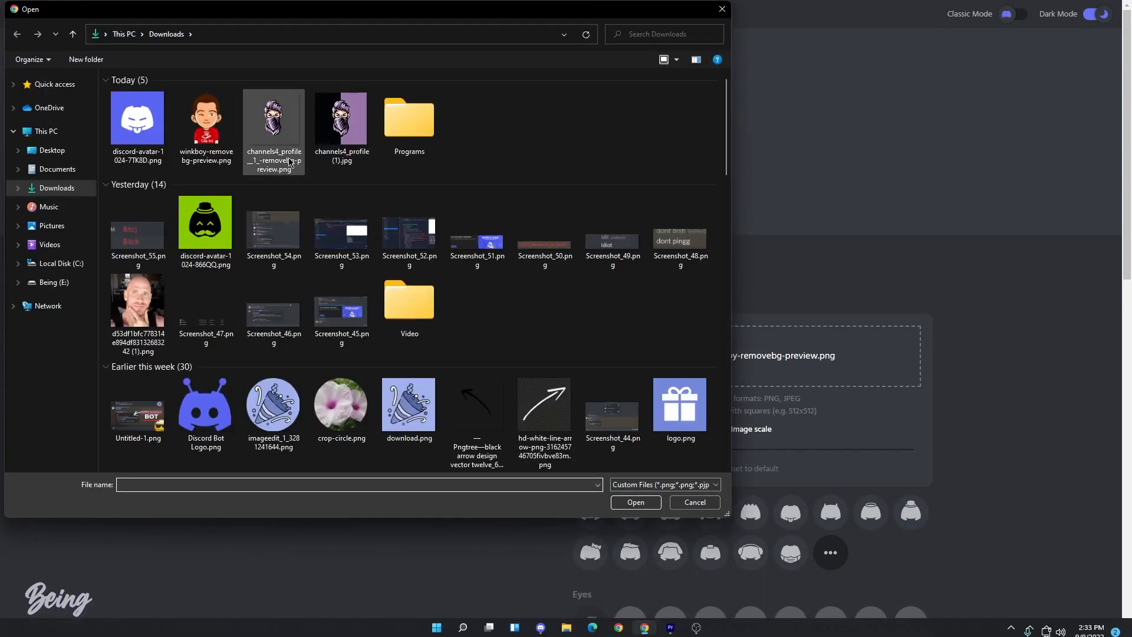
pyautogui.click(693, 502)
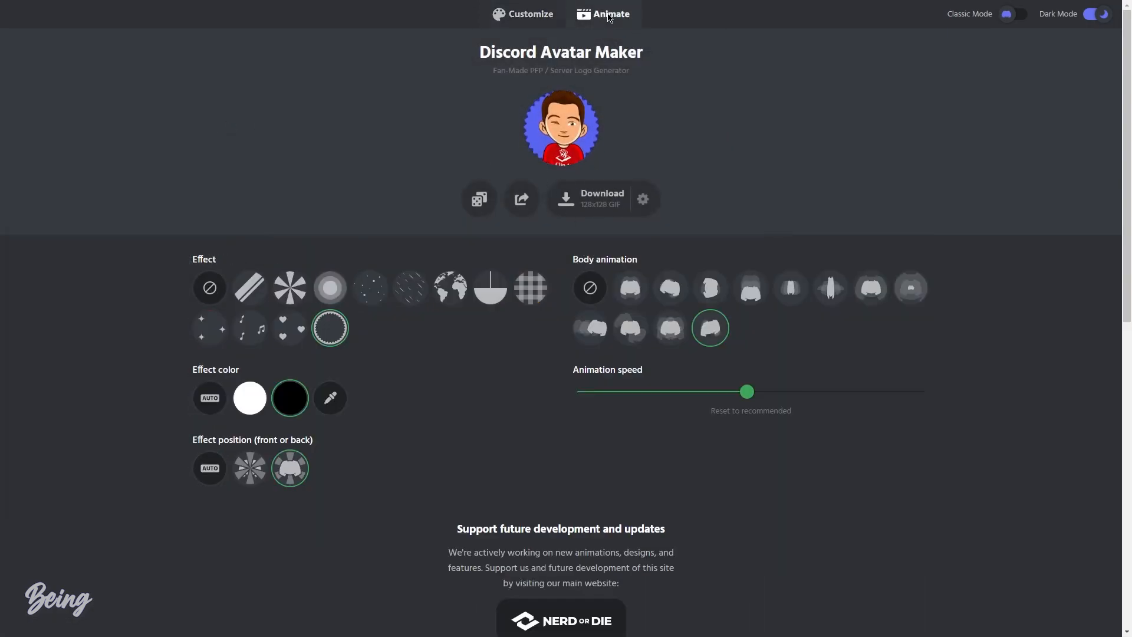
# Step: Give the portrait white sparkles and a head-tilt body animation
pyautogui.click(369, 287)
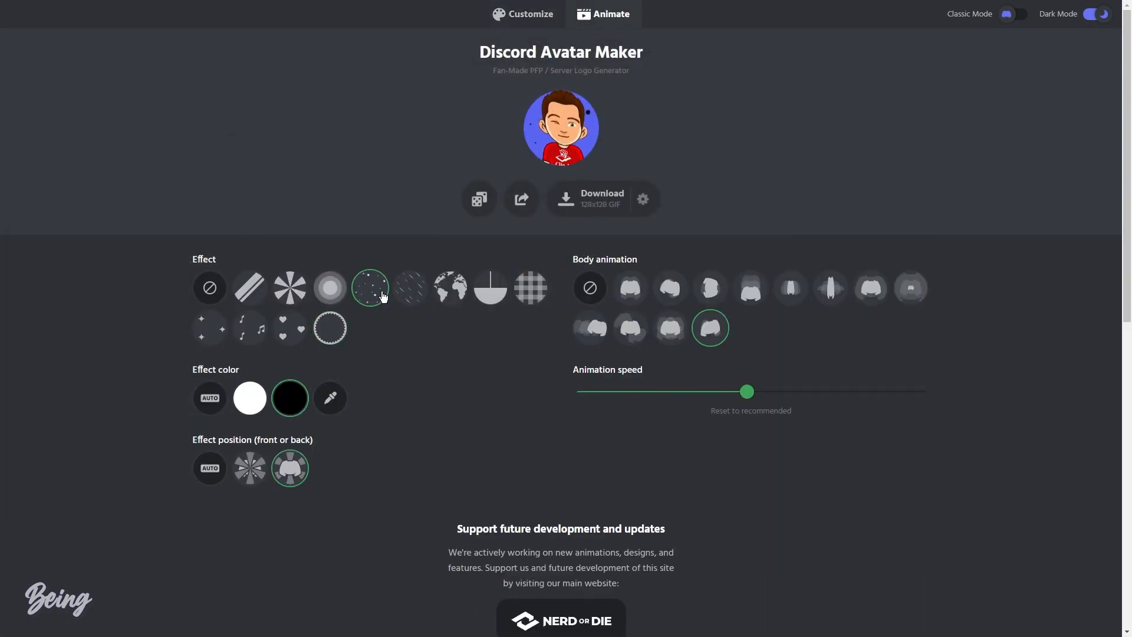
pyautogui.click(668, 287)
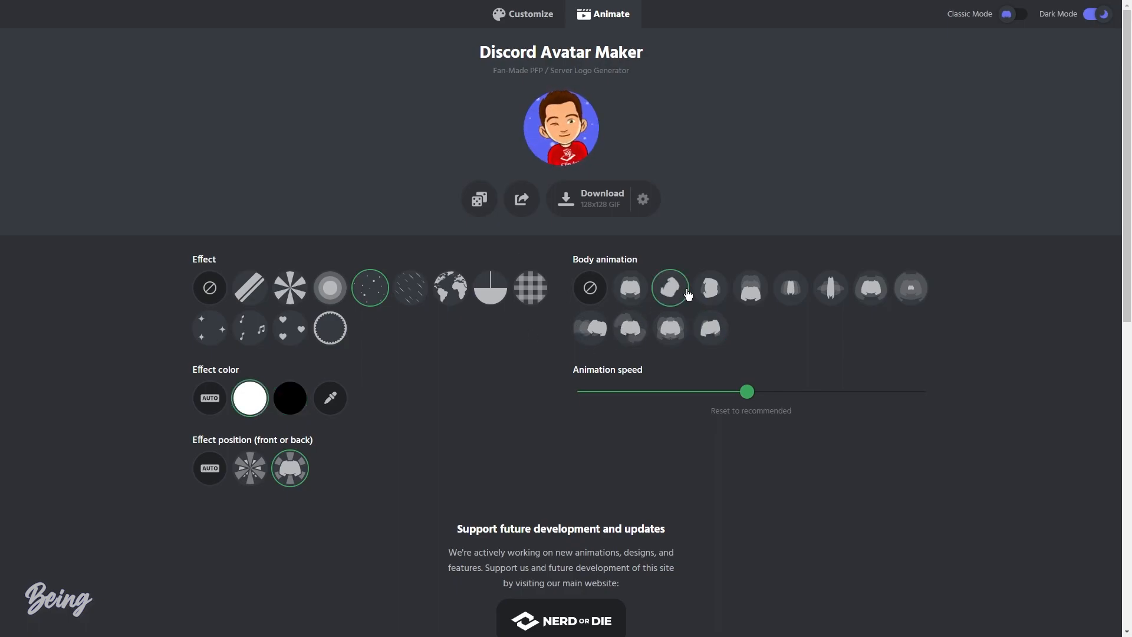
pyautogui.click(710, 287)
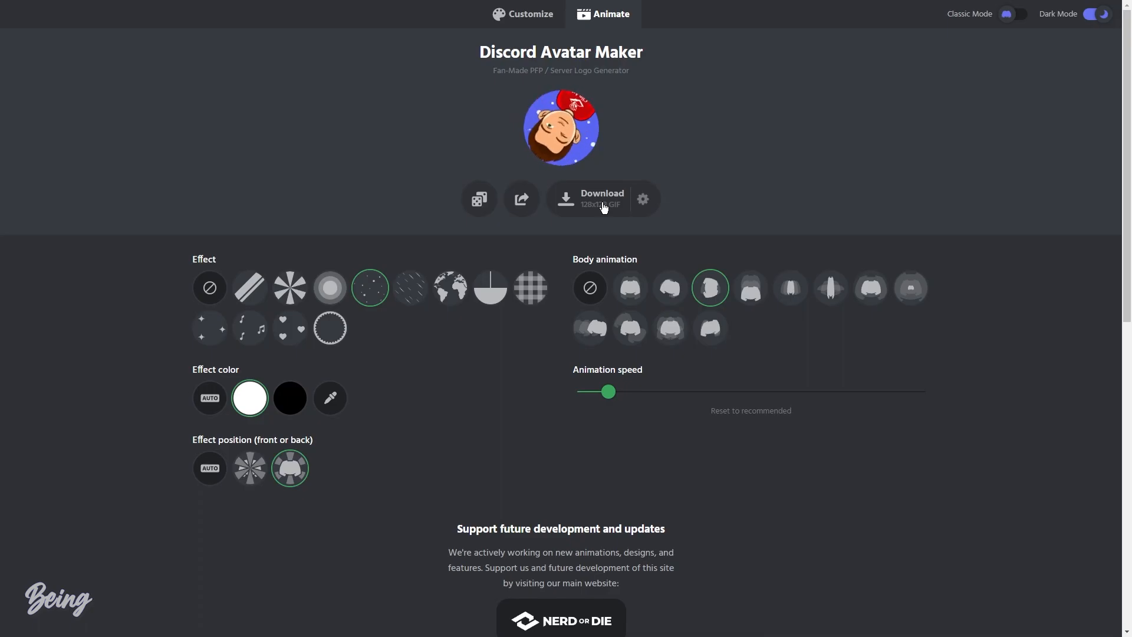
# Step: Set export size to 512x512 and start generating the animated GIF
pyautogui.click(643, 199)
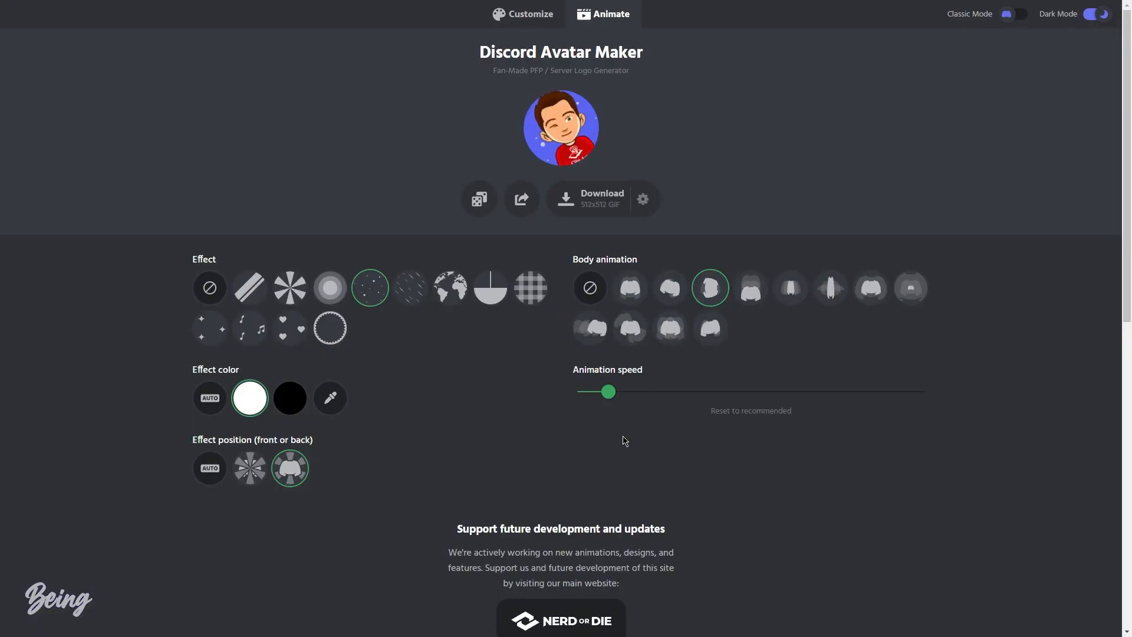
pyautogui.click(602, 198)
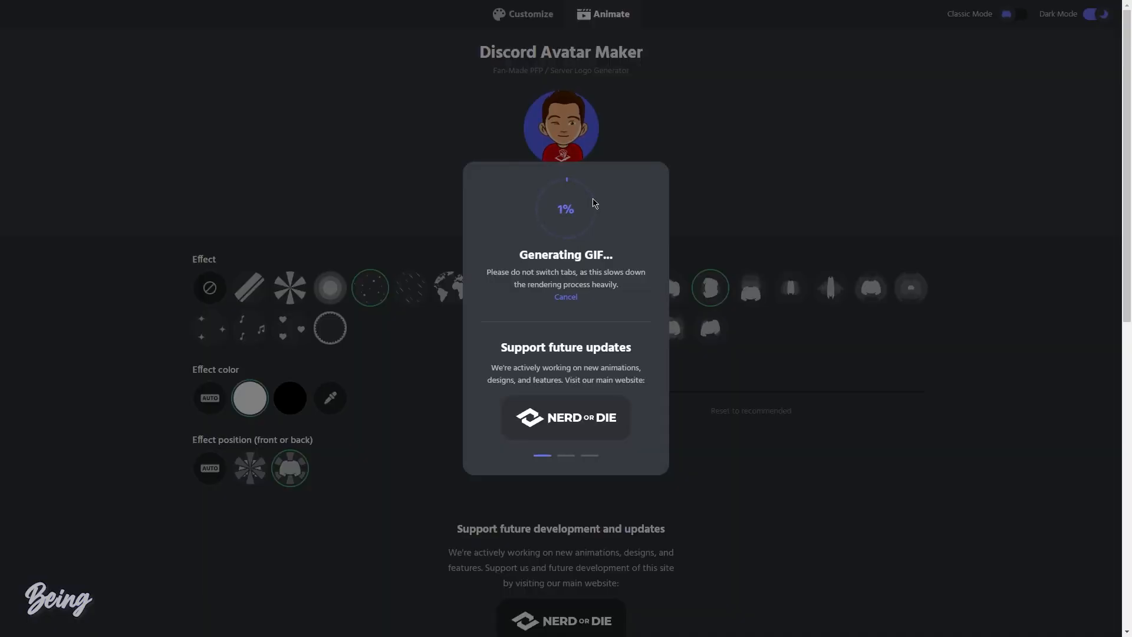